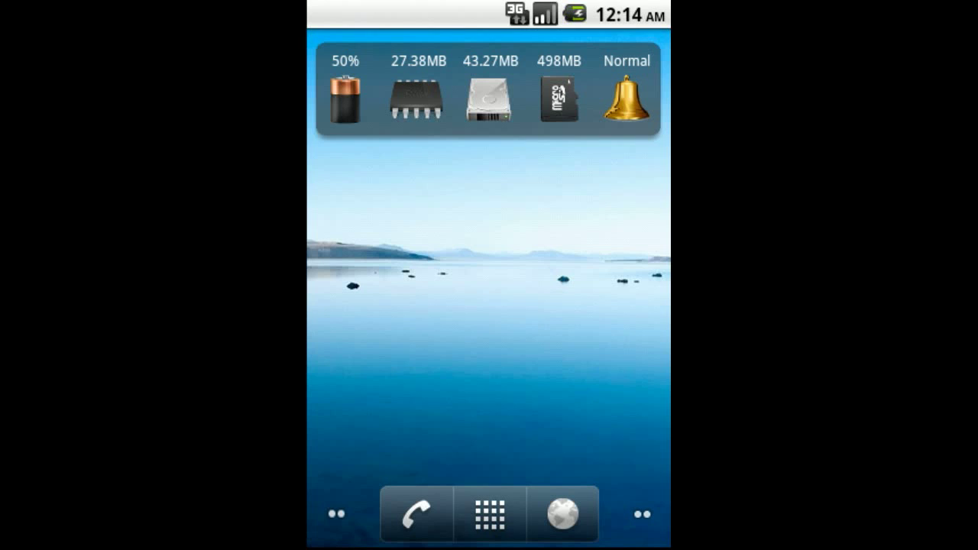
- Switch the phone profile to silent and then back to normal
click(626, 97)
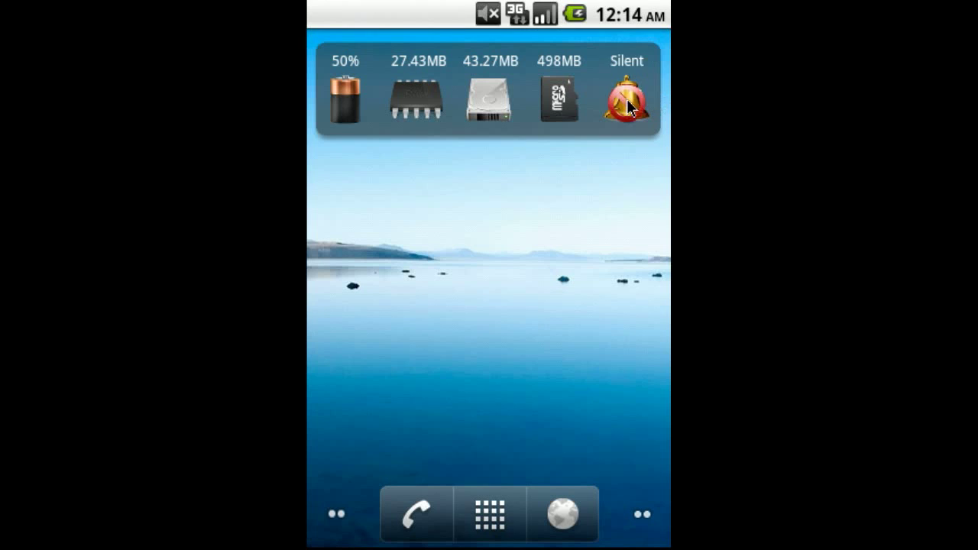
click(627, 100)
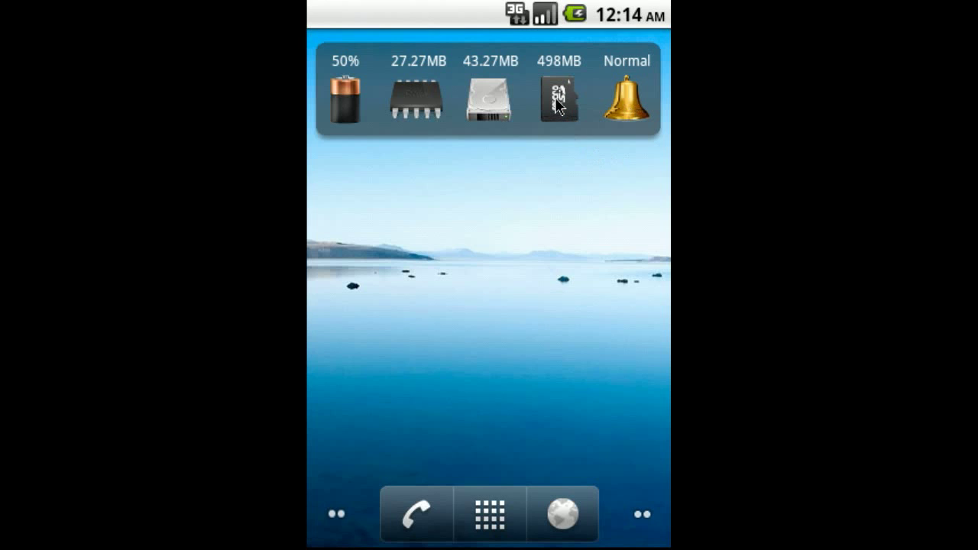
click(558, 92)
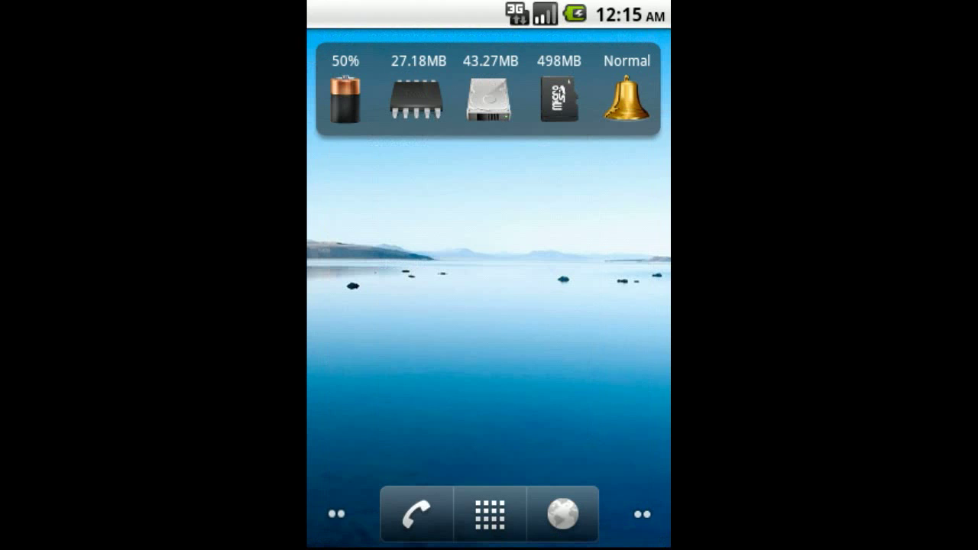
mouse_move(590, 87)
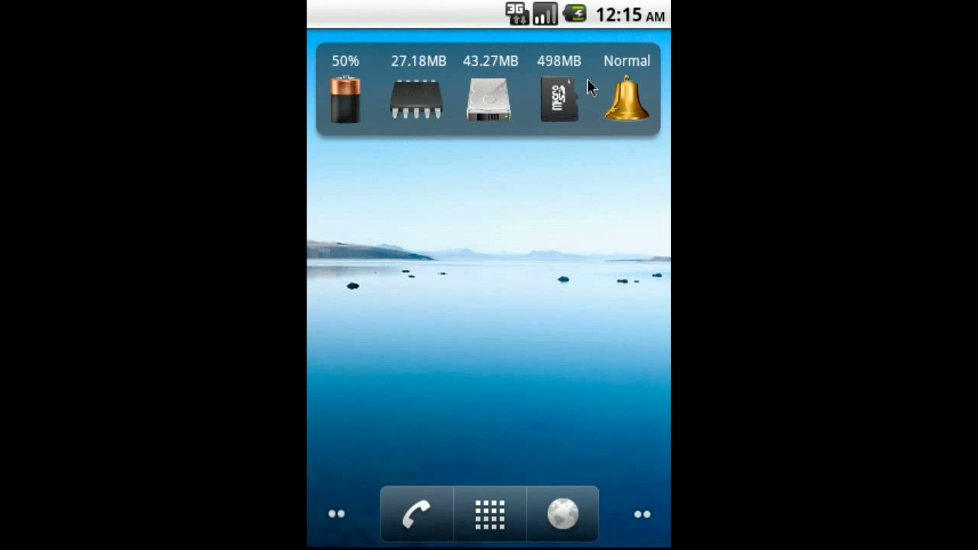
mouse_move(565, 139)
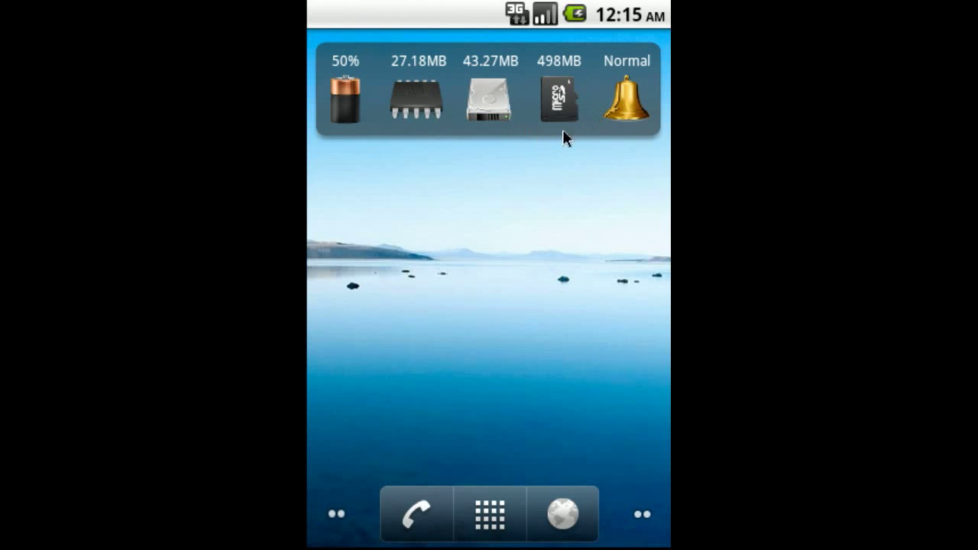
- Open the widget's Display Options and show the Battery Display choices
click(489, 92)
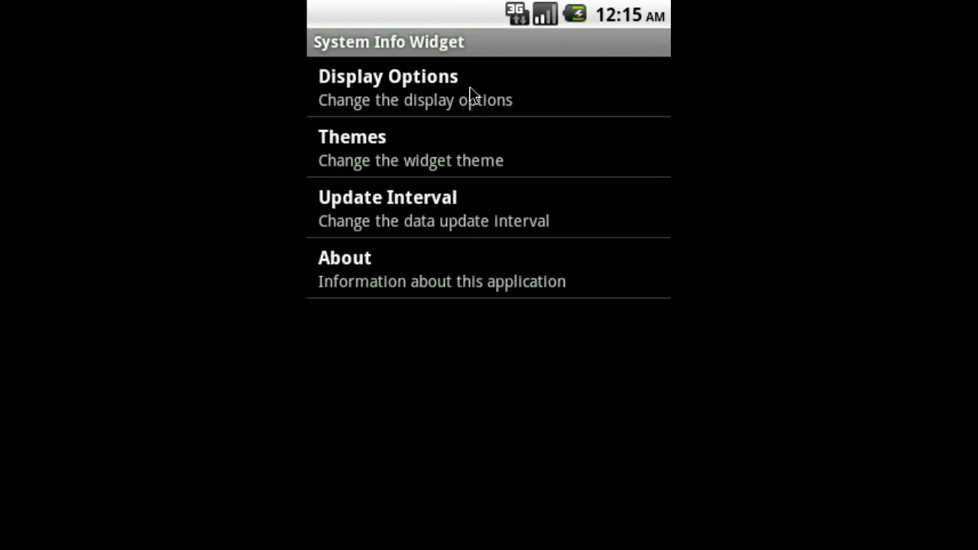
click(389, 87)
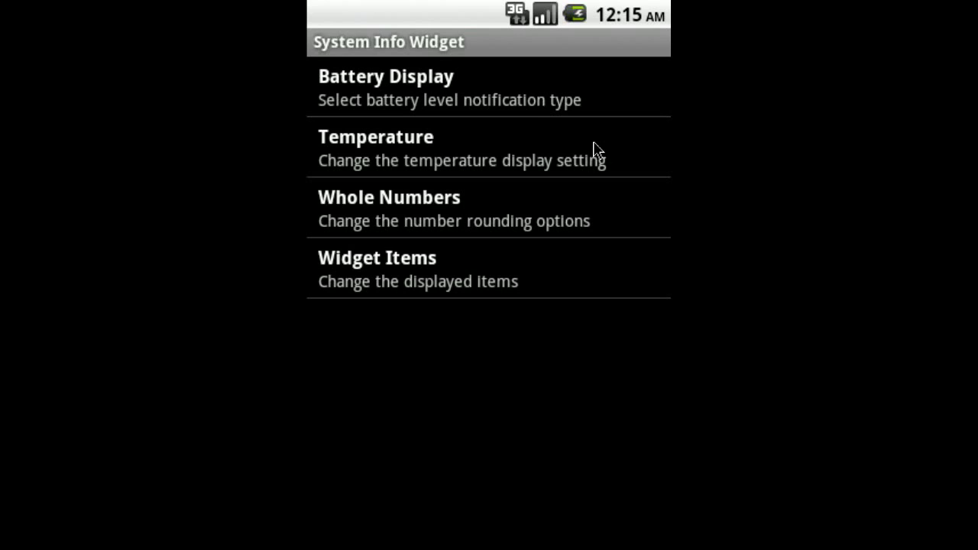
click(386, 88)
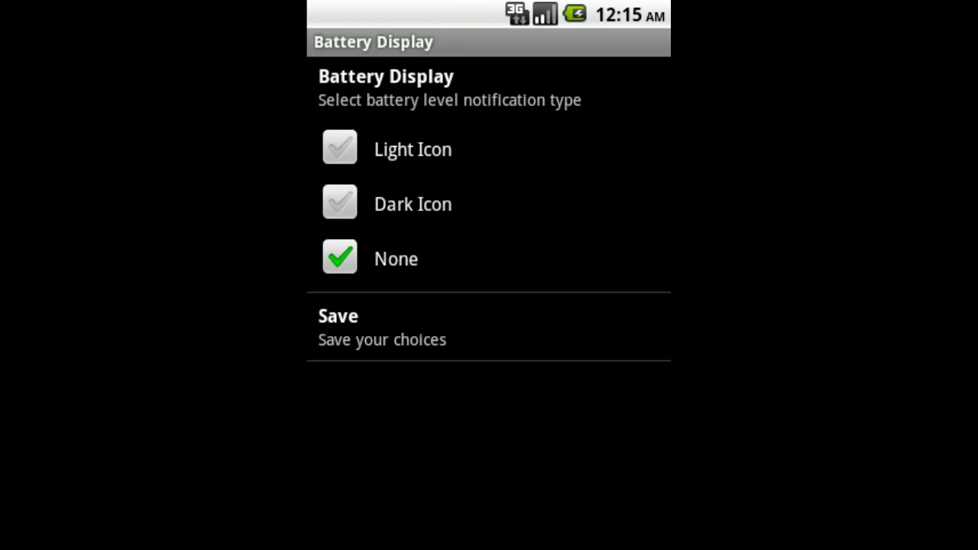
mouse_move(662, 229)
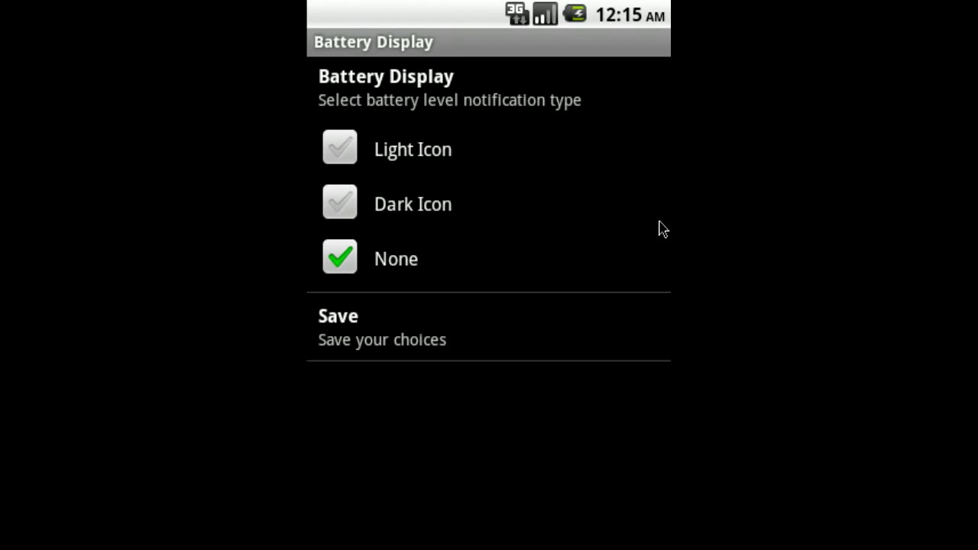
- Enable a battery-level status bar icon, then reopen Display Options
click(339, 203)
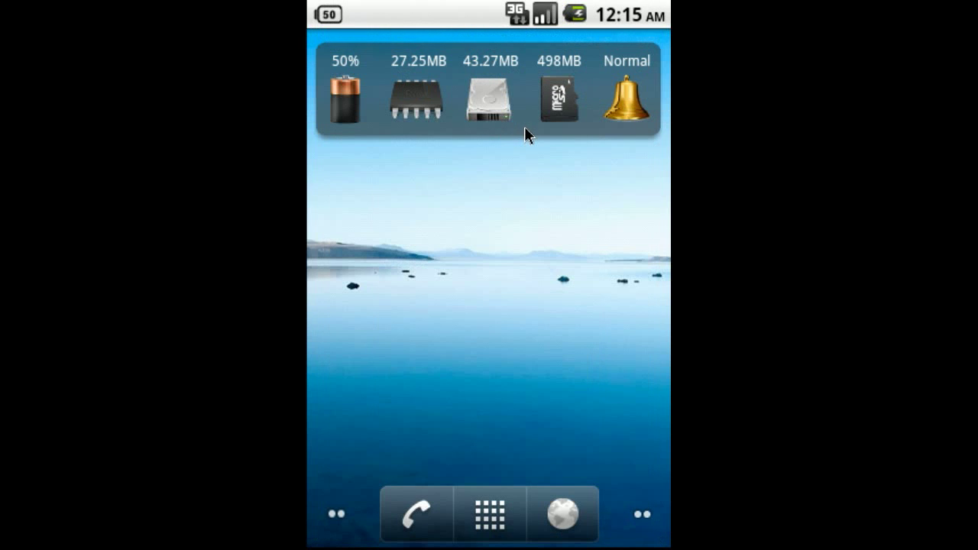
click(489, 92)
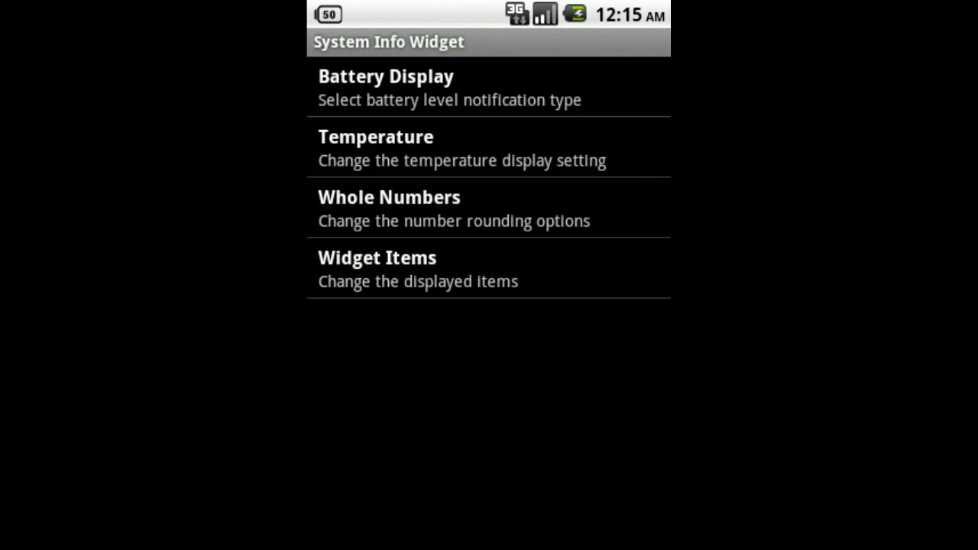
click(375, 149)
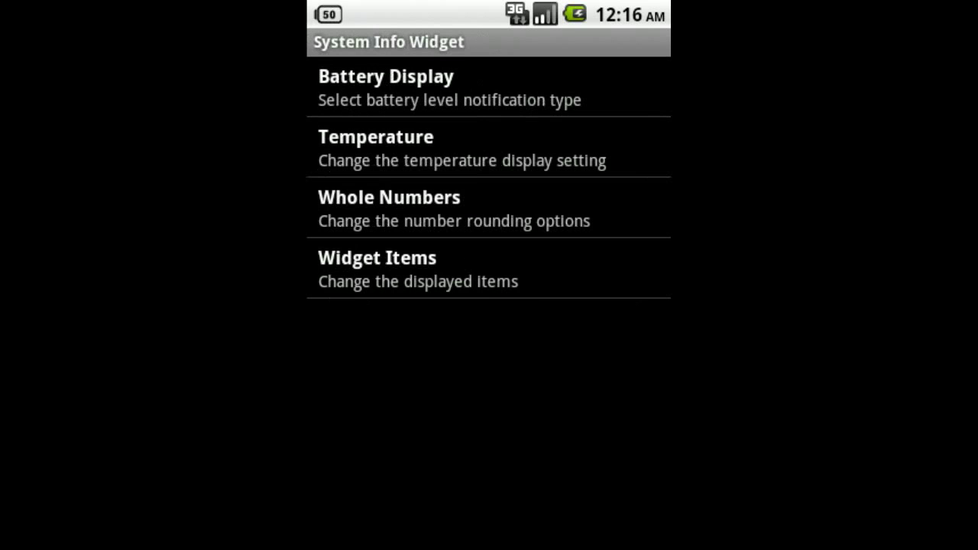
mouse_move(480, 216)
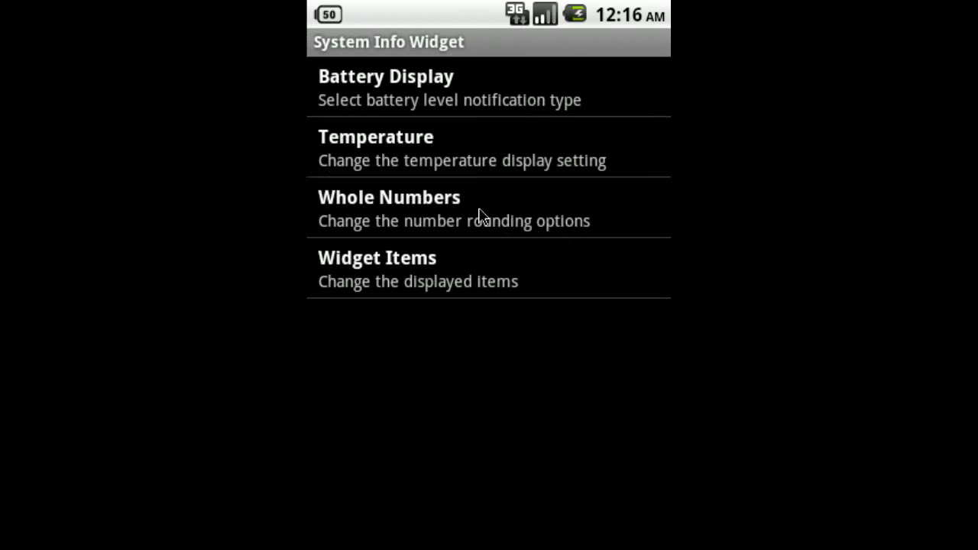
- Untick SD Card under Whole Numbers and save the rounding choices
click(389, 208)
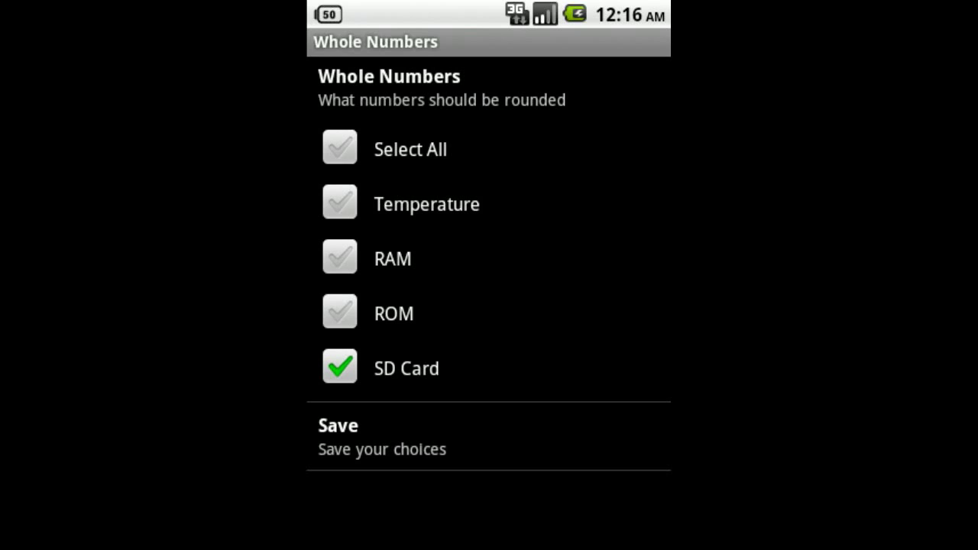
click(339, 368)
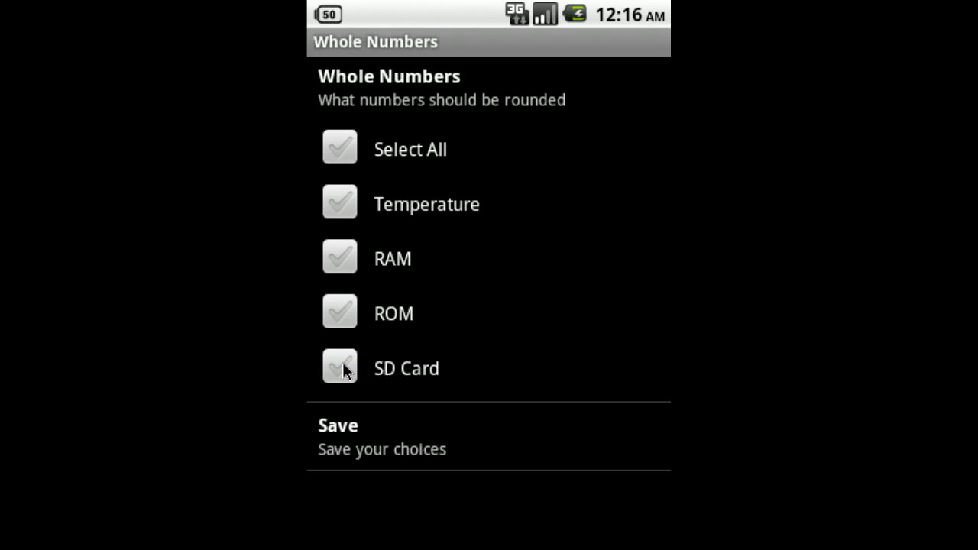
click(339, 258)
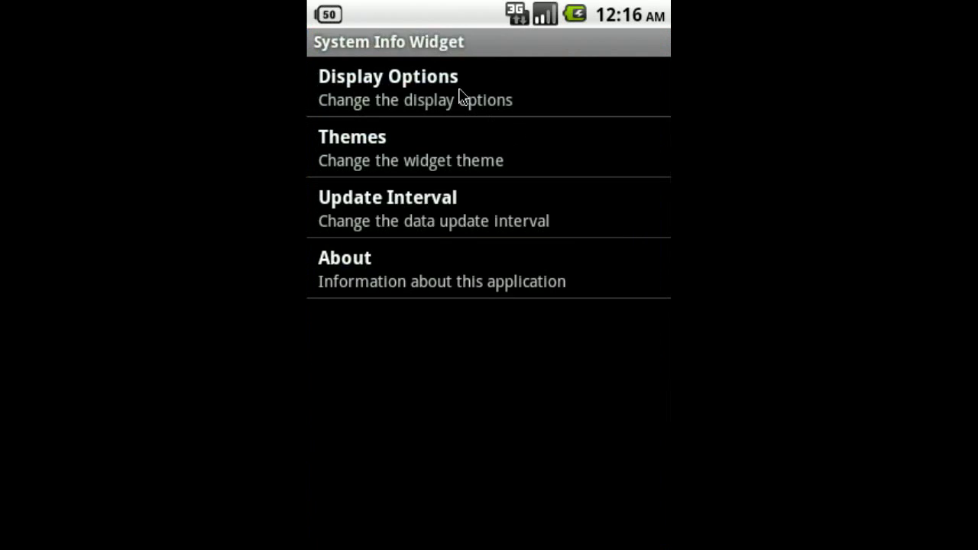
click(389, 87)
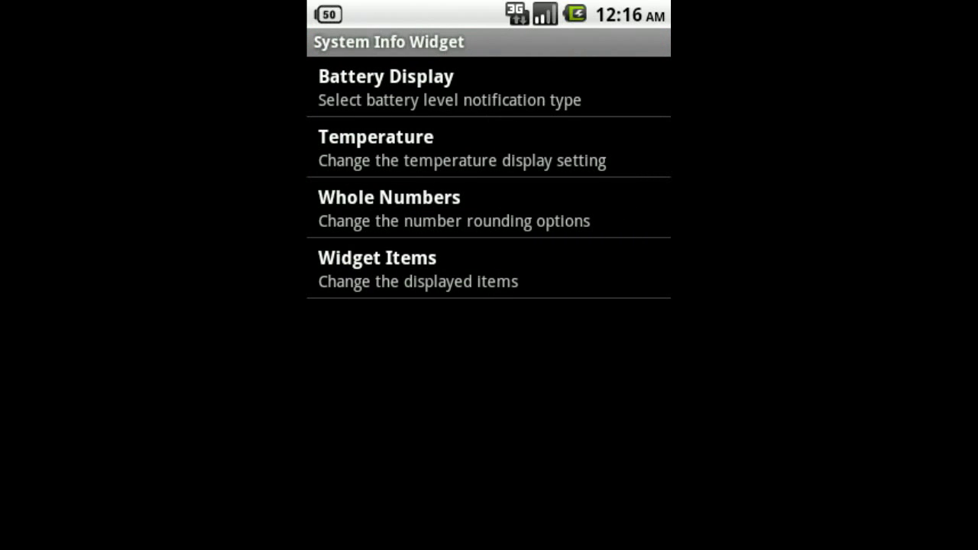
- Replace Free SD Card Space with WiFi in the widget items and save
click(377, 257)
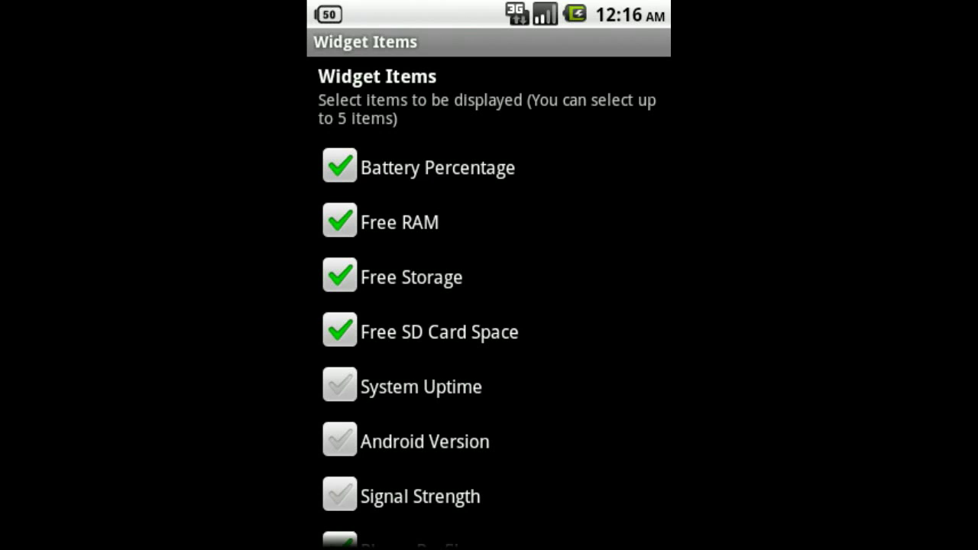
scroll(down, 3)
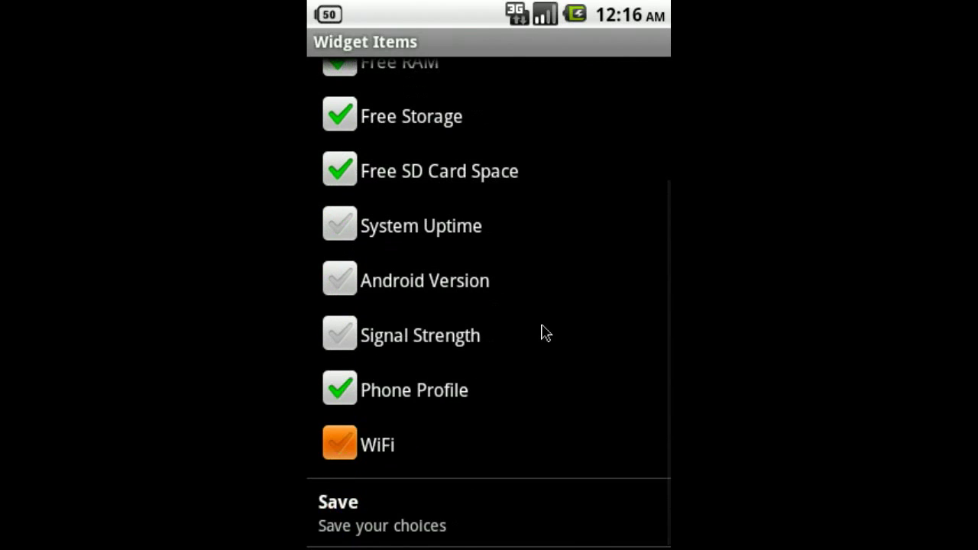
click(339, 444)
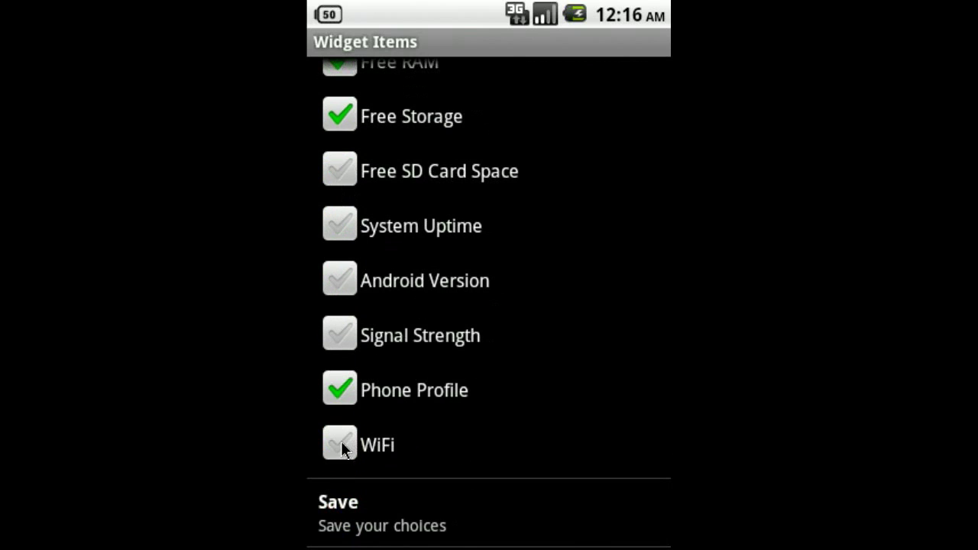
click(338, 444)
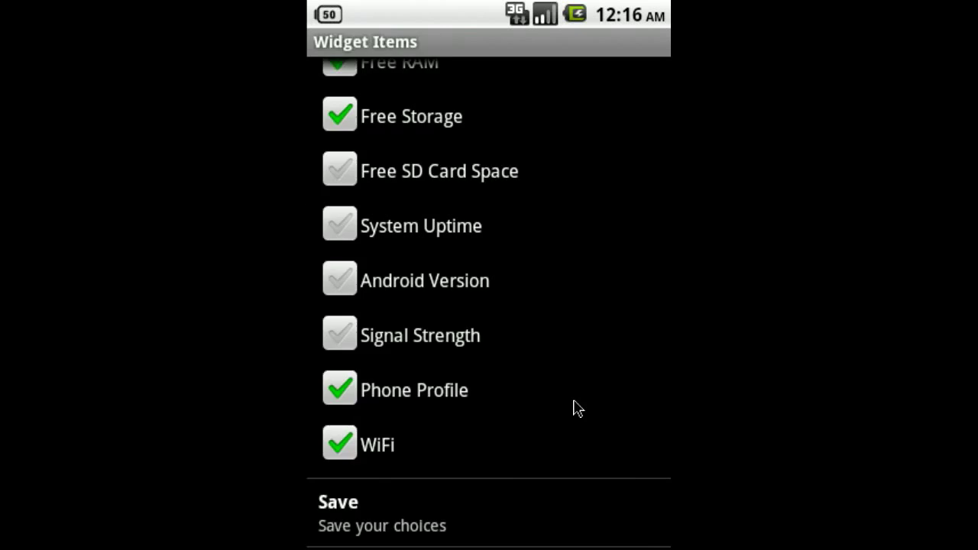
click(338, 512)
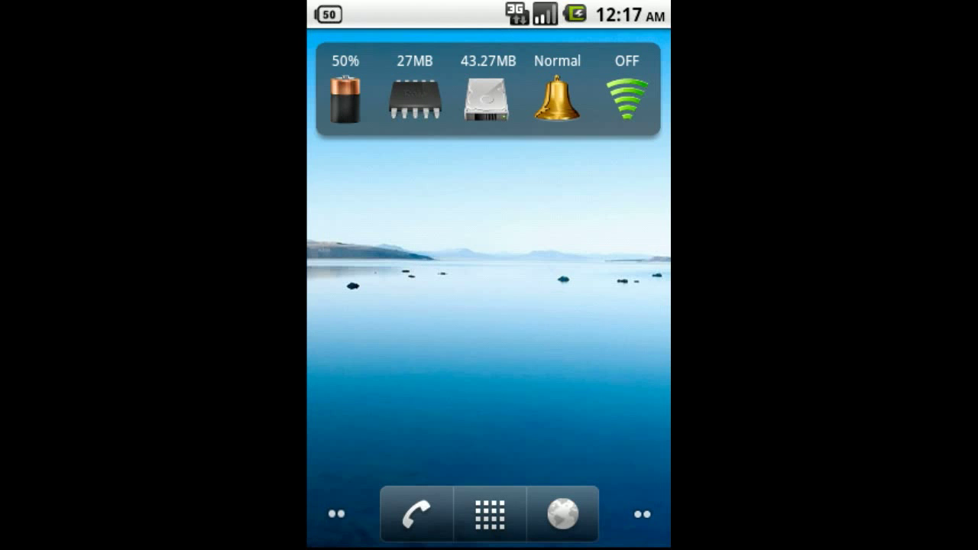
- Open the widget's settings from the home screen
click(489, 88)
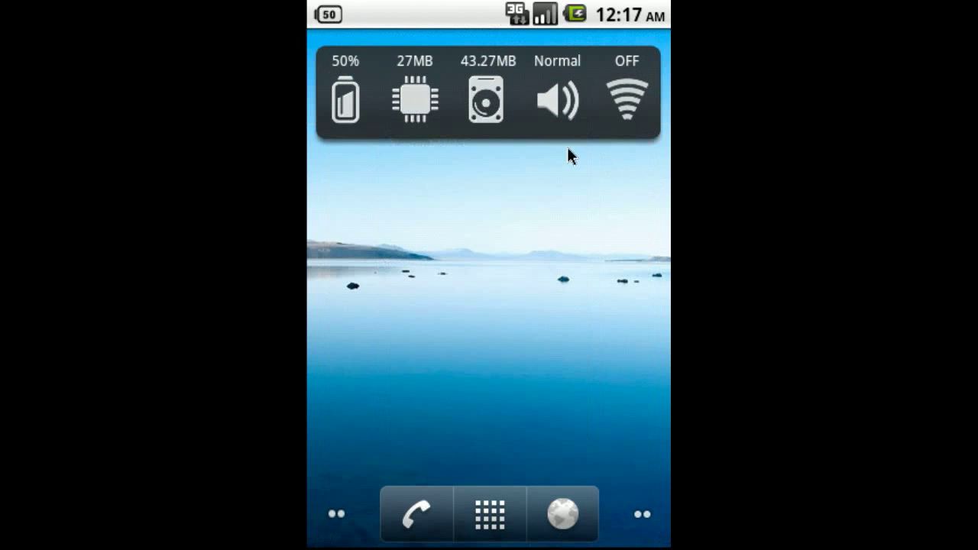
mouse_move(527, 130)
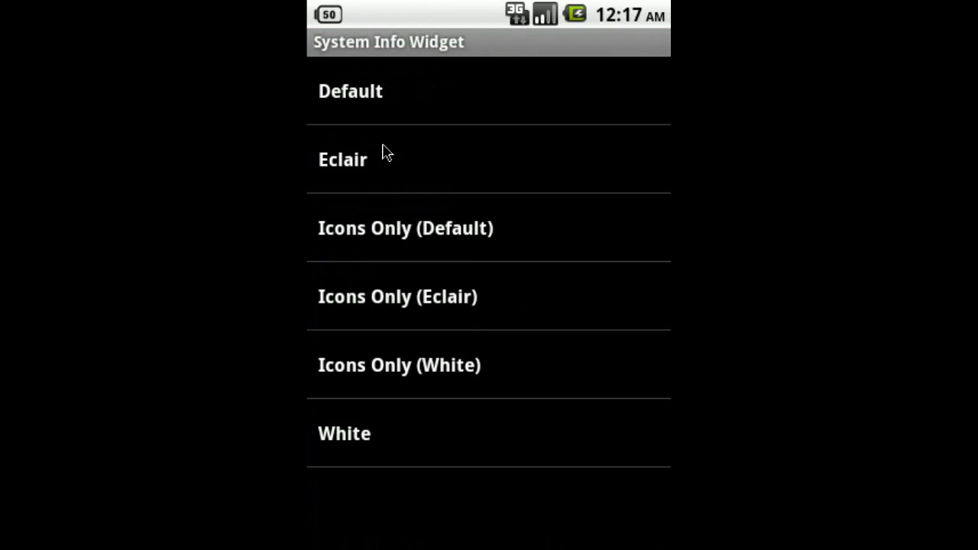
mouse_move(358, 435)
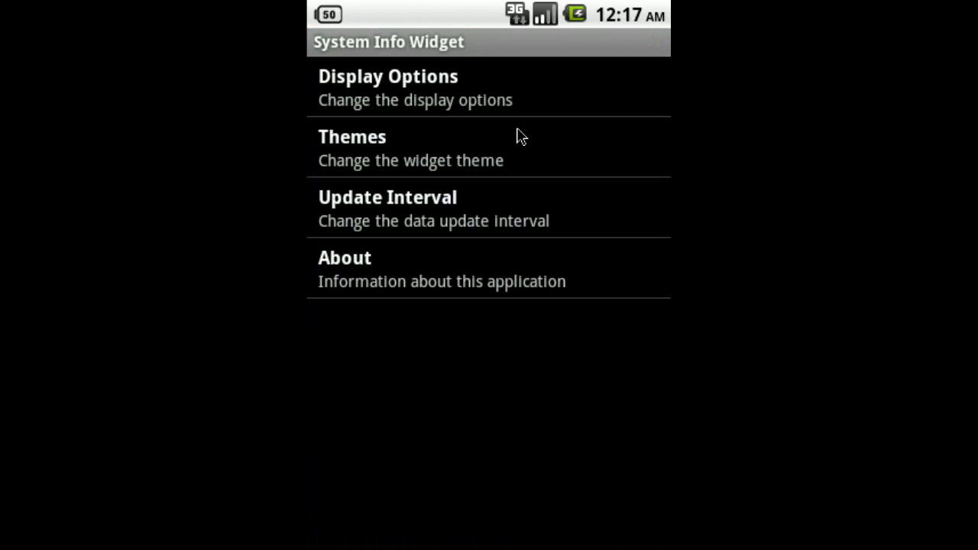
mouse_move(461, 210)
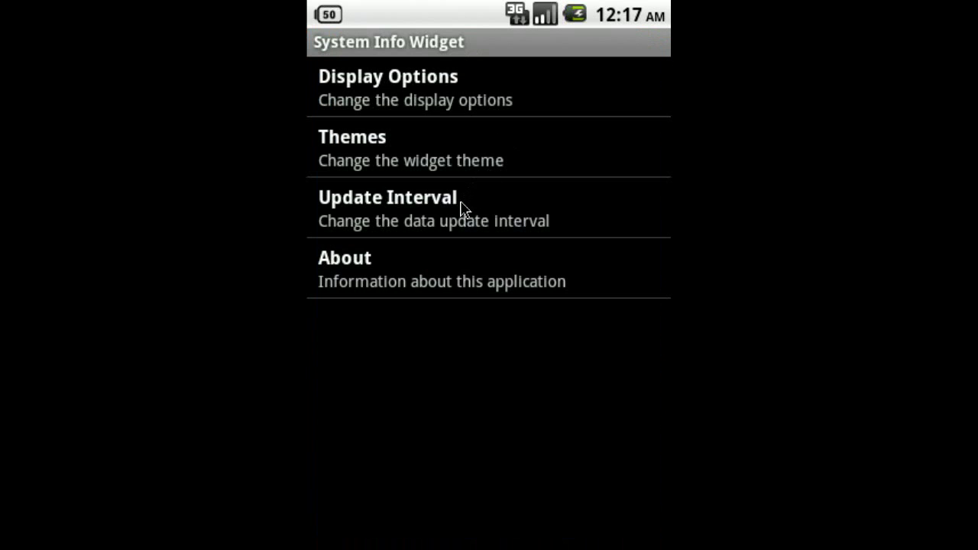
- Set the data update interval to 5 seconds and save it
click(388, 208)
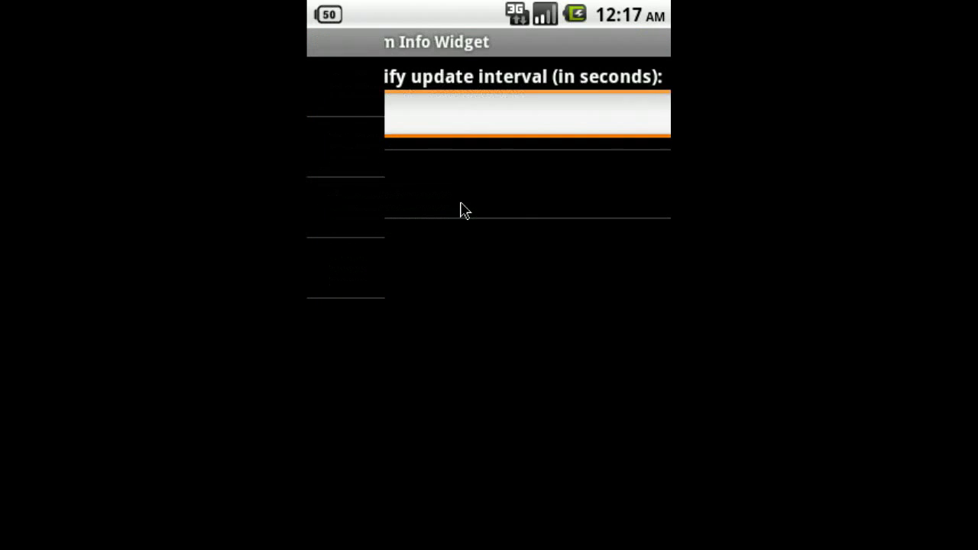
text(5)
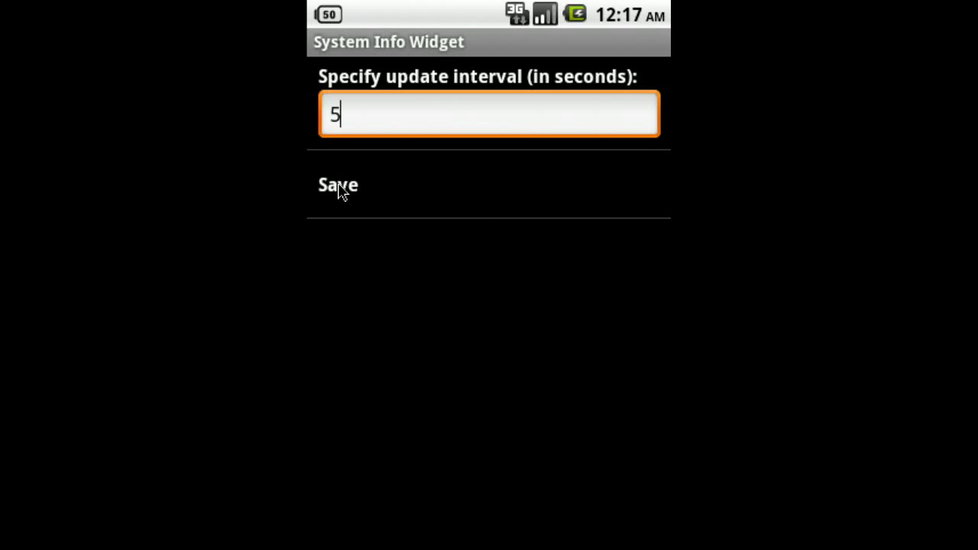
click(337, 184)
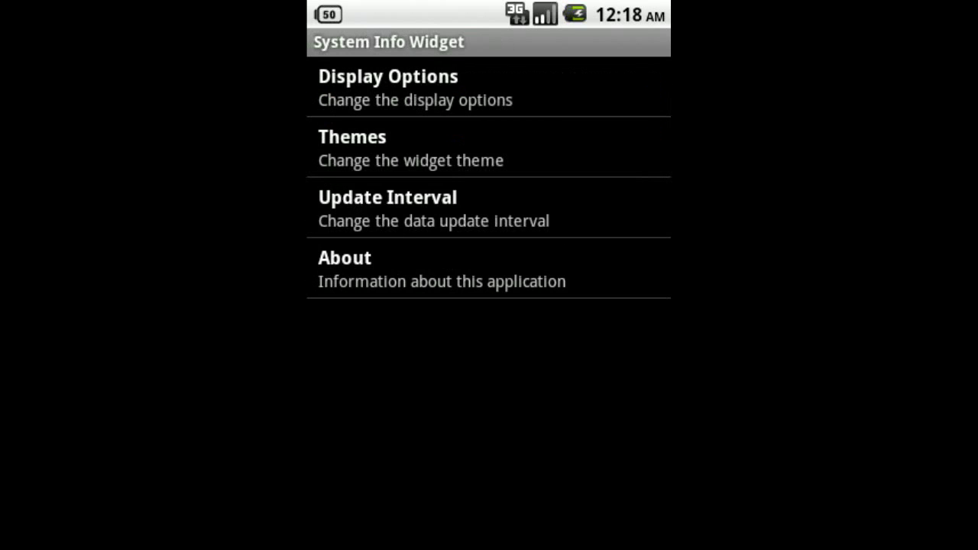